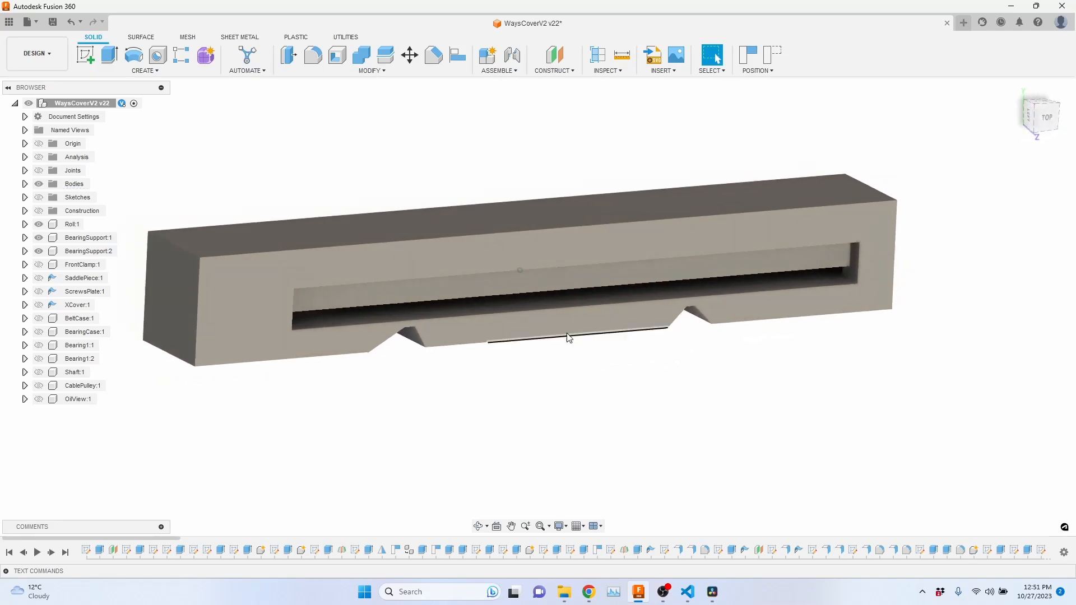
- Select the long slot's inner face on WaysCoverV2 to read its area
left_click(559, 309)
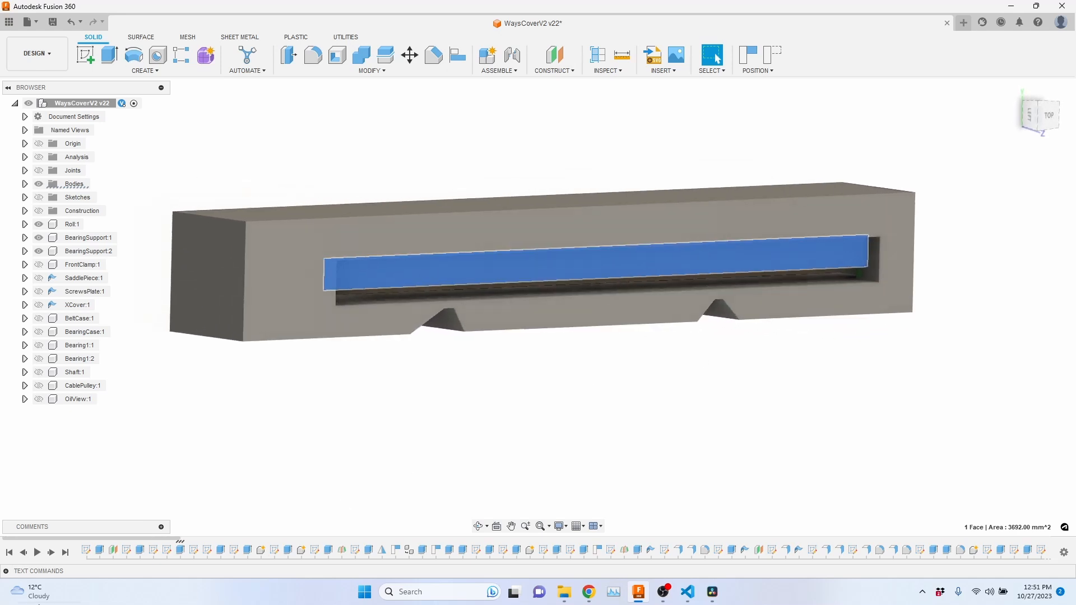
left_click(588, 592)
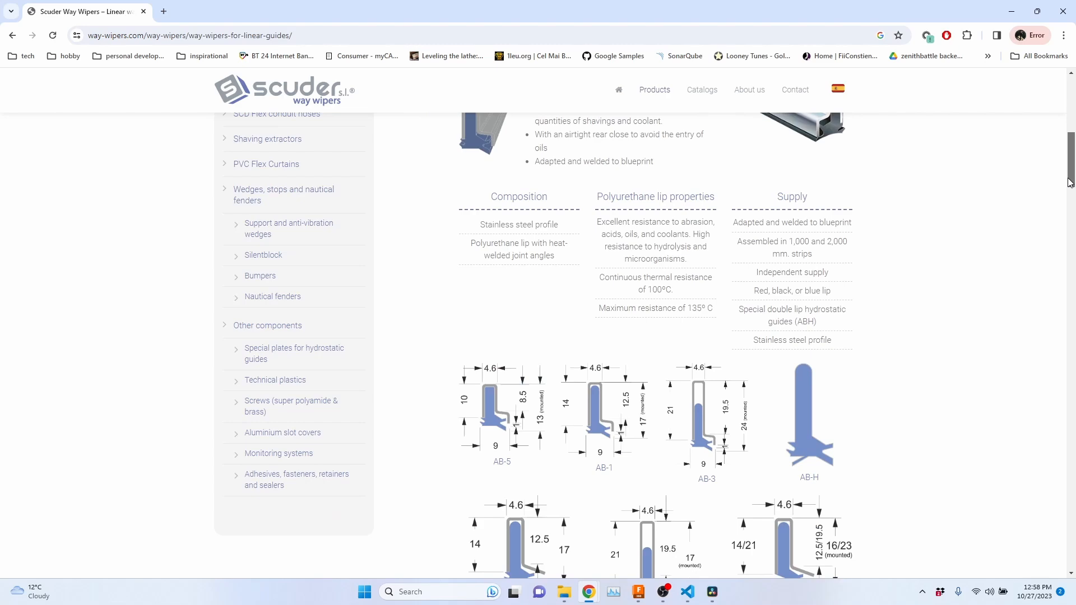
scroll("down", 3)
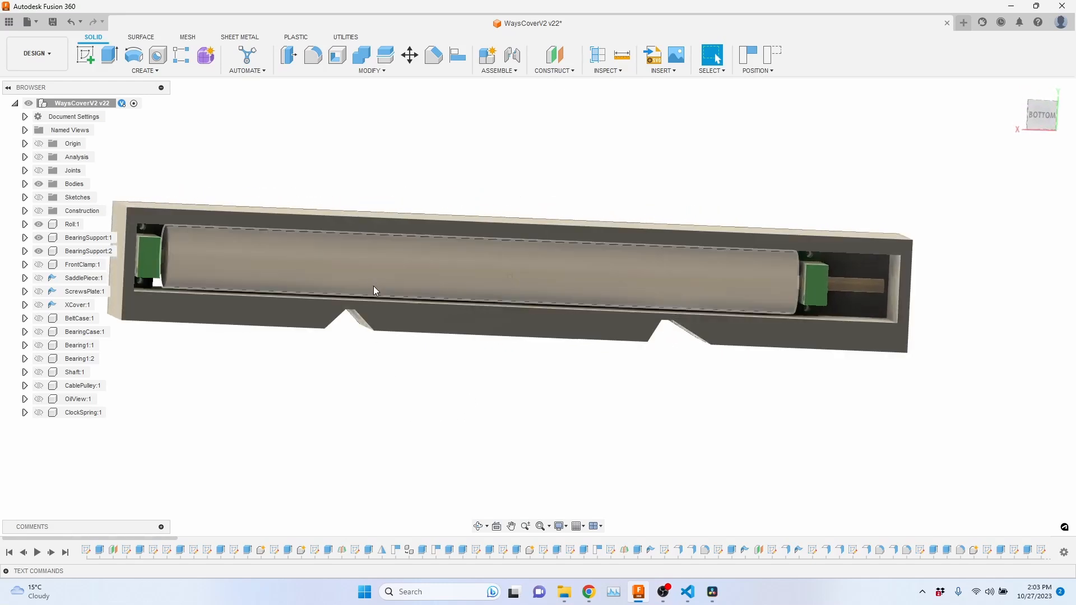
left_click(647, 283)
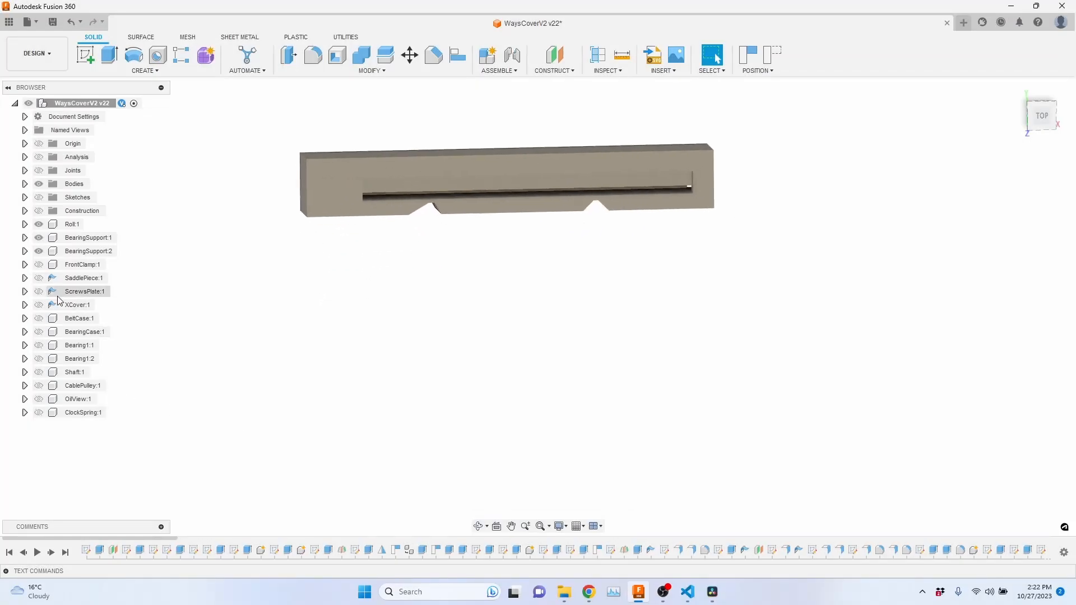
- Show the side bracket and Bearing1:2 to inspect the pulley drive, then hide them again
left_click(79, 318)
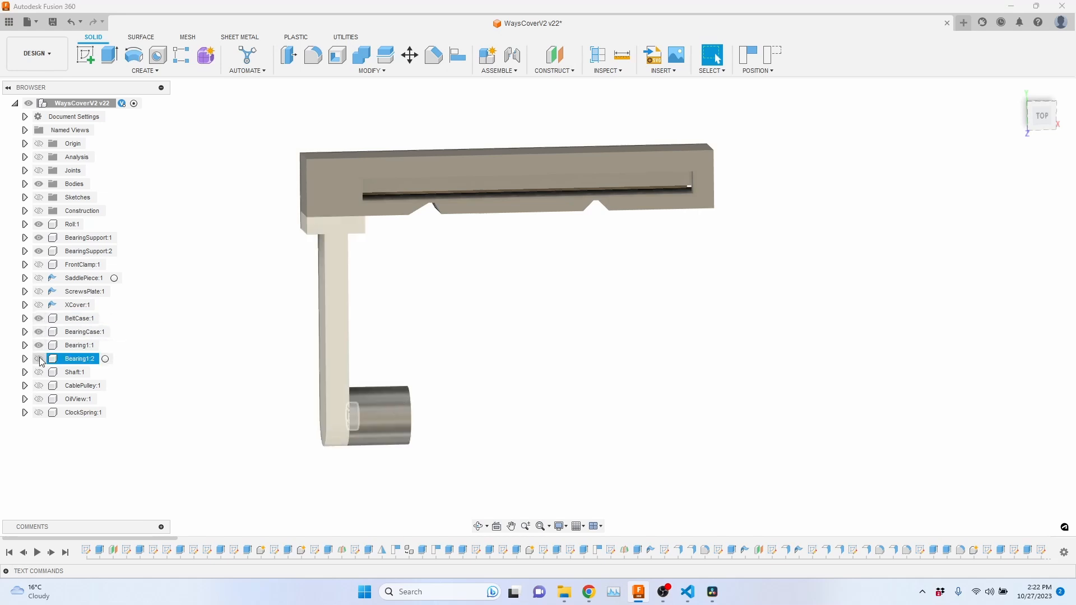
left_click(38, 385)
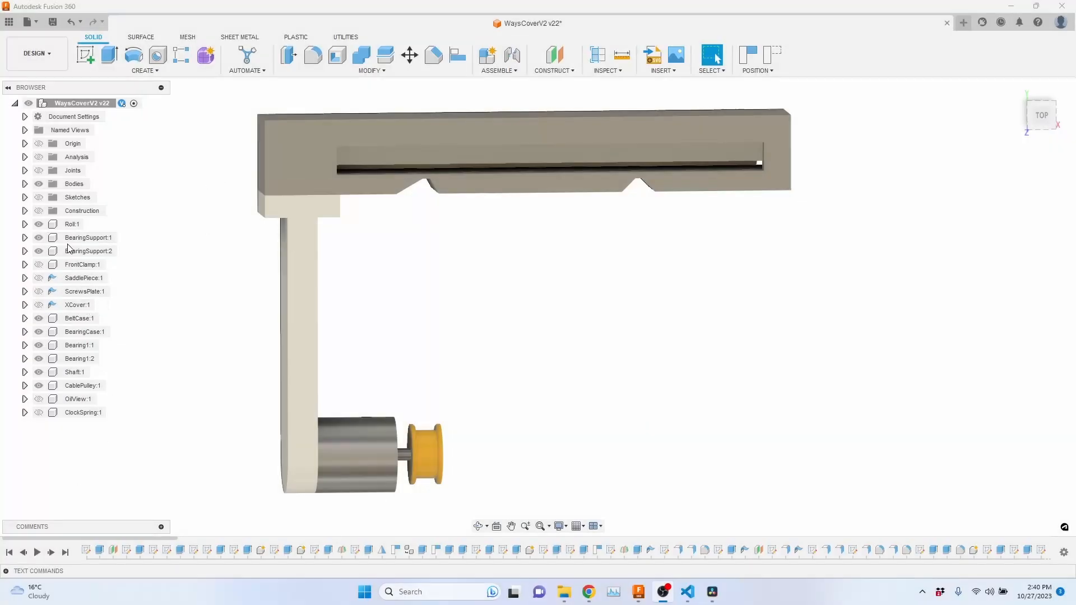
left_click(39, 319)
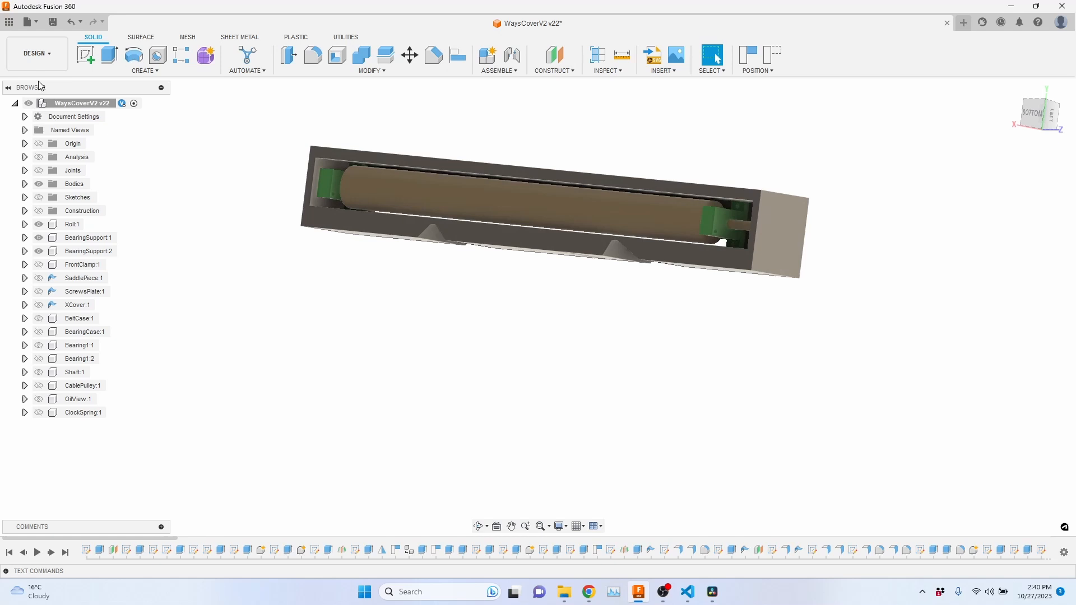
- Simulate the BottomSide setup's toolpaths in the Manufacture workspace
left_click(36, 54)
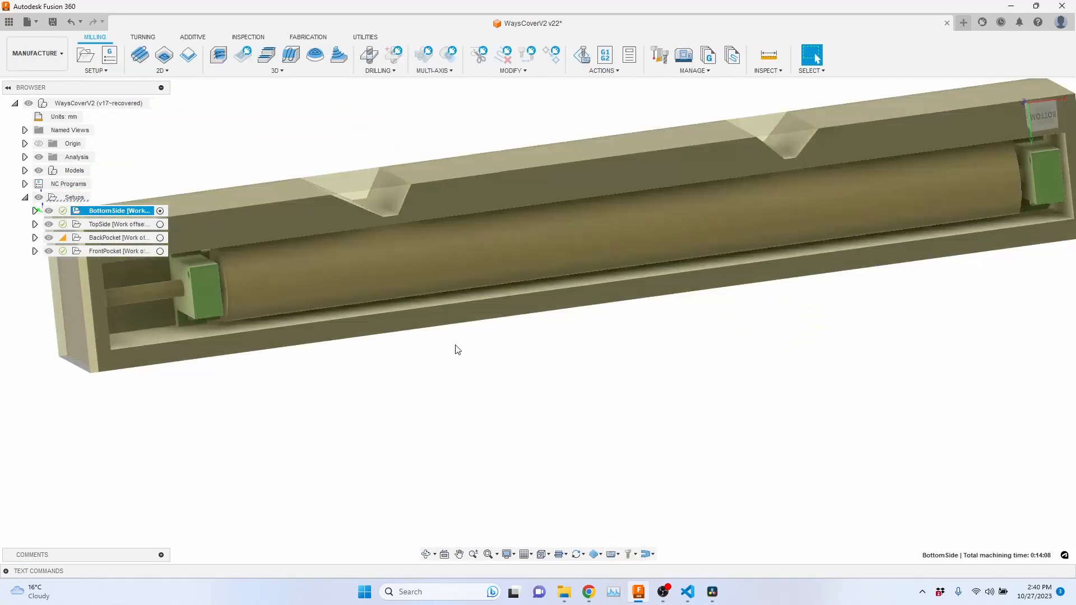
right_click(114, 210)
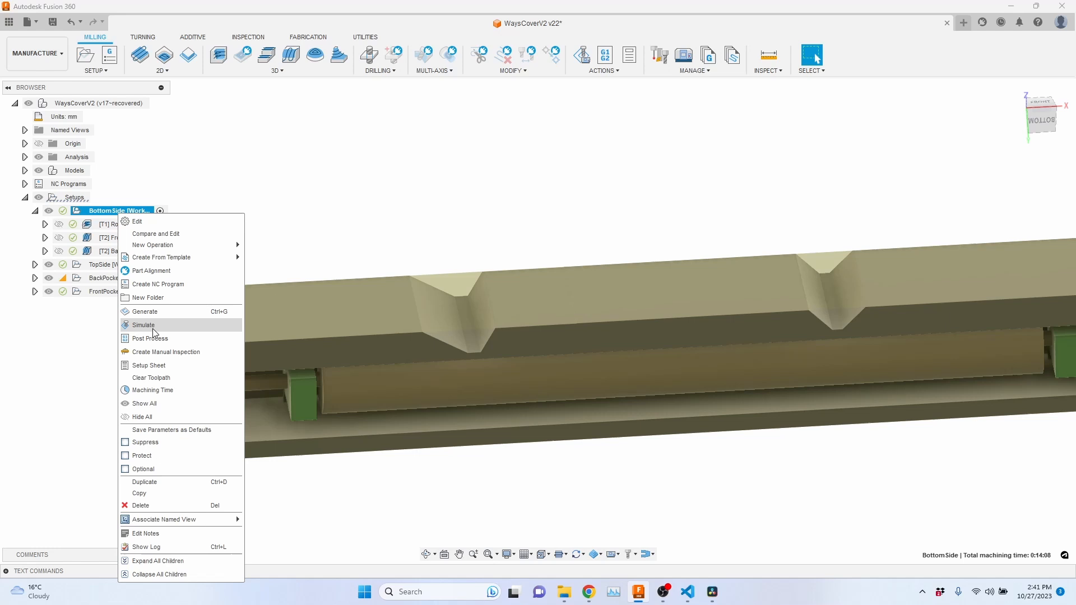
left_click(143, 325)
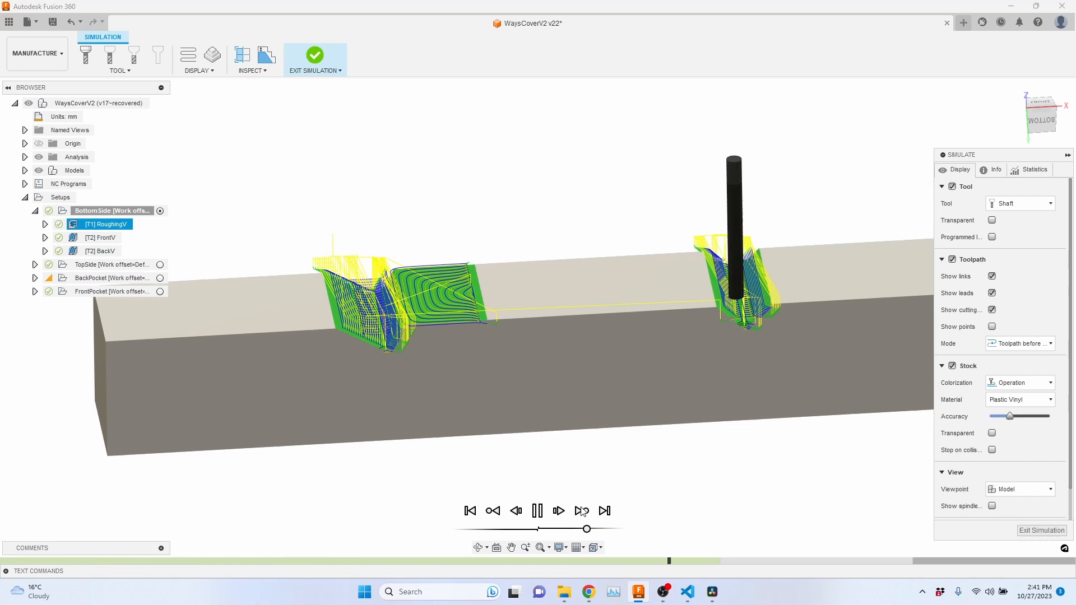
- Post the BottomSide toolpaths as the VWays NC program with the LinuxCNC post
right_click(109, 211)
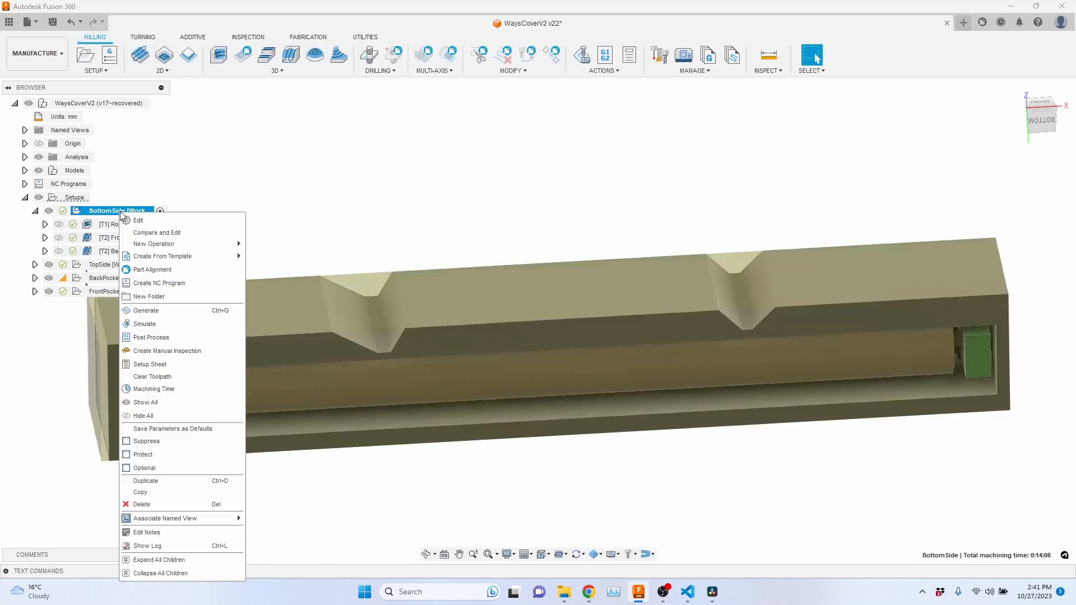
left_click(161, 283)
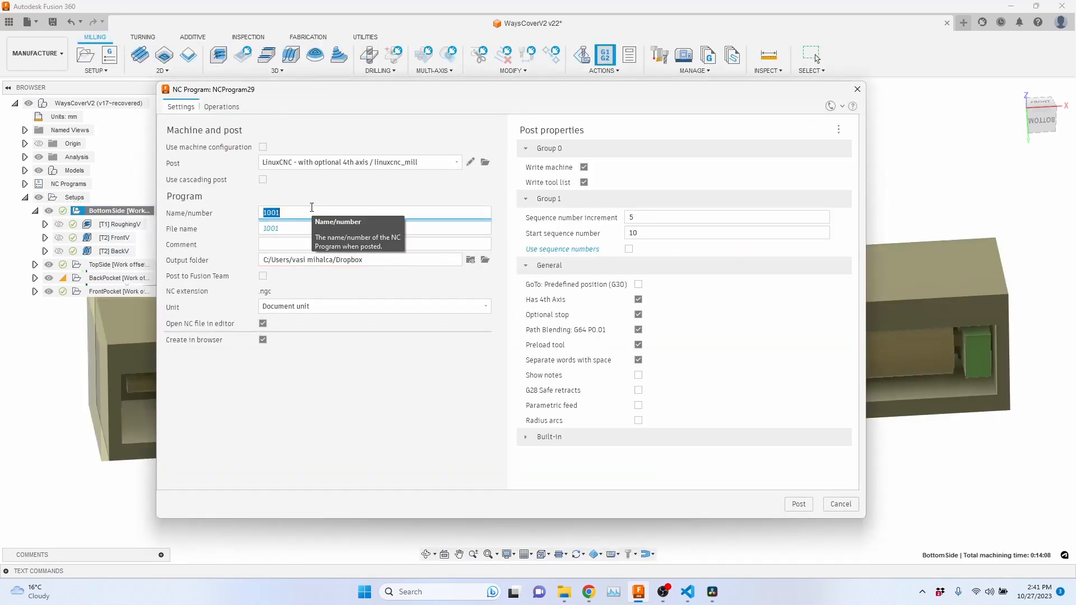
type("VWays")
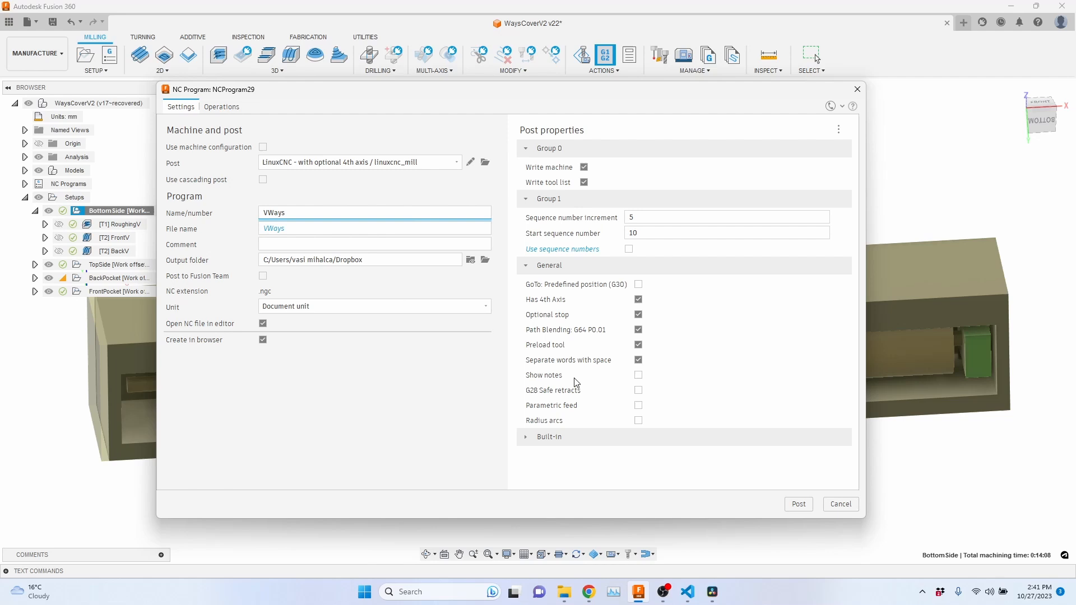
mouse_move(804, 495)
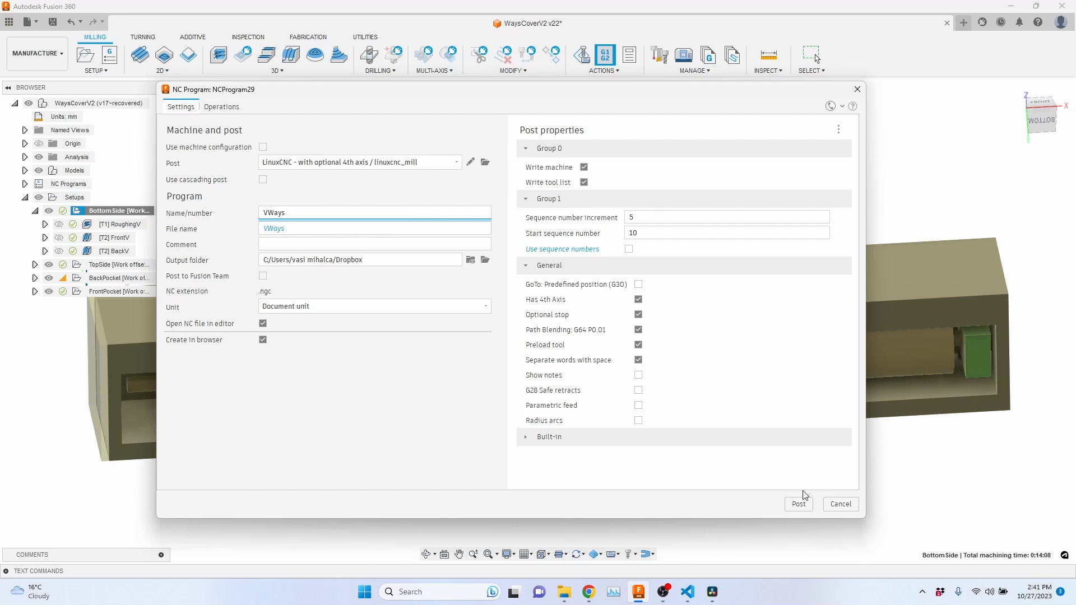
left_click(797, 503)
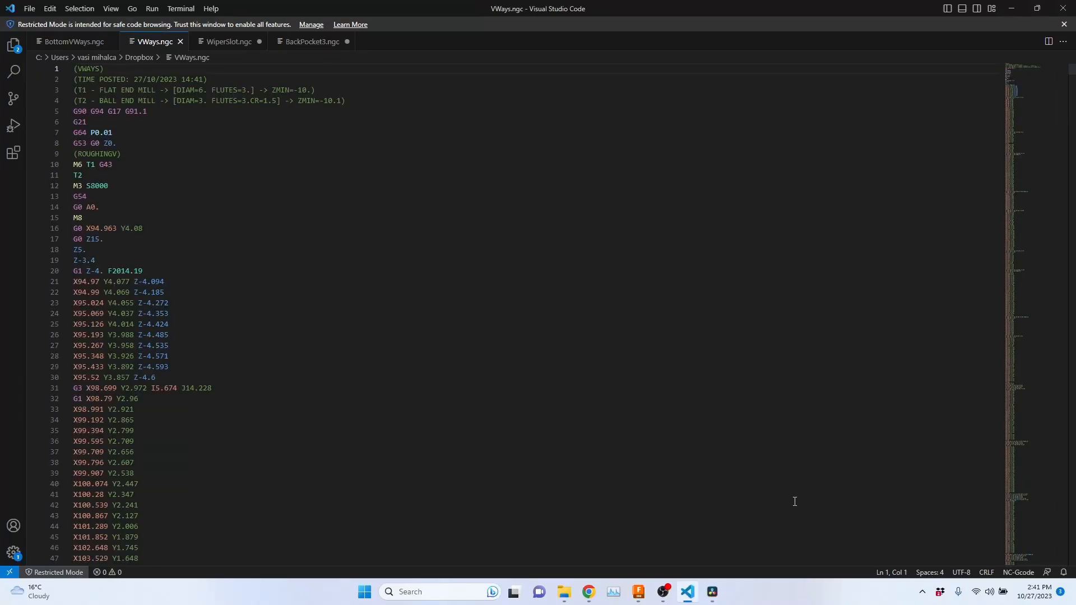